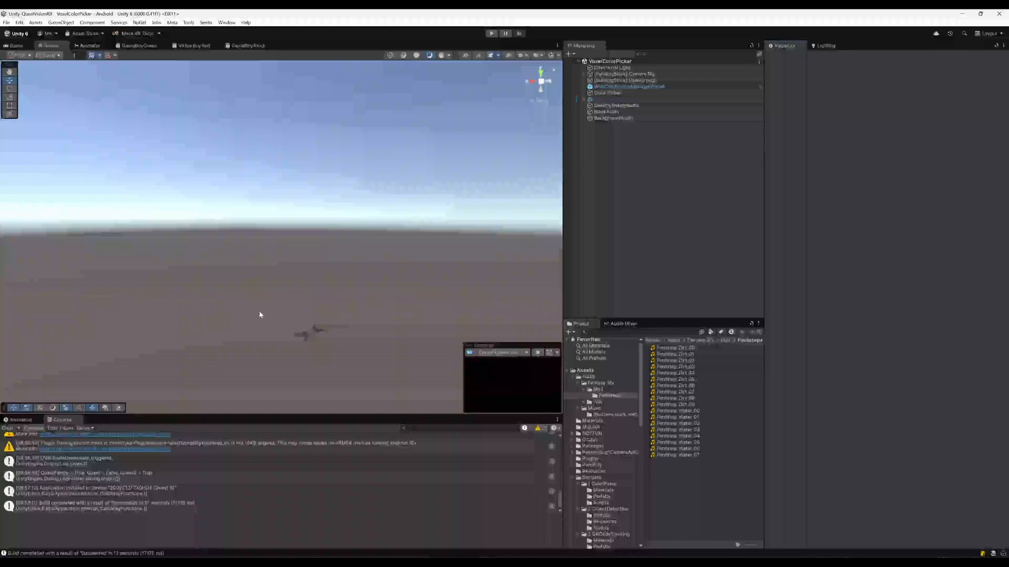
mouse_move(409, 210)
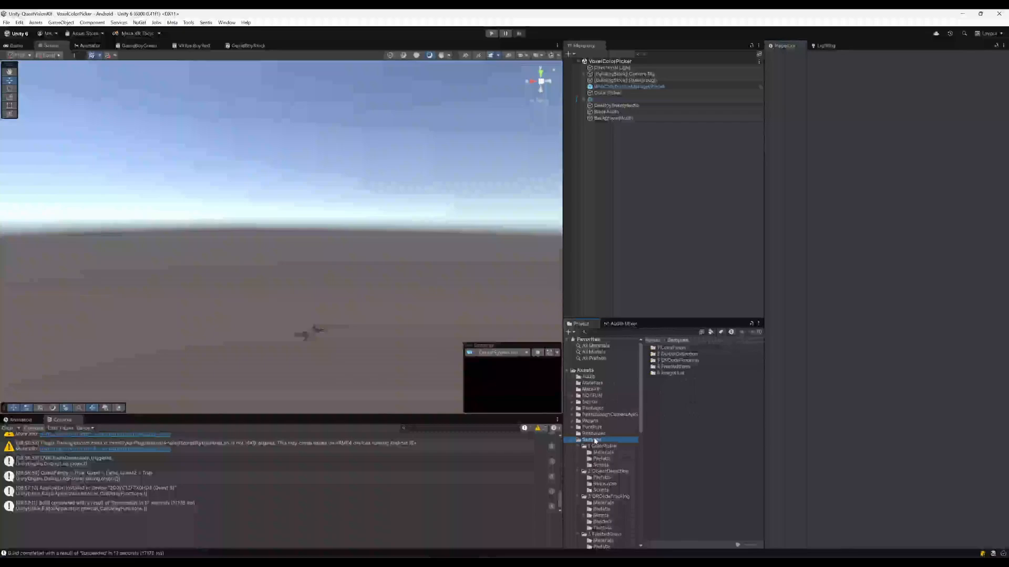
Browse the ColorPicker samples, then inspect the BlockAudio and Pitboy_Medium objects
left_click(604, 446)
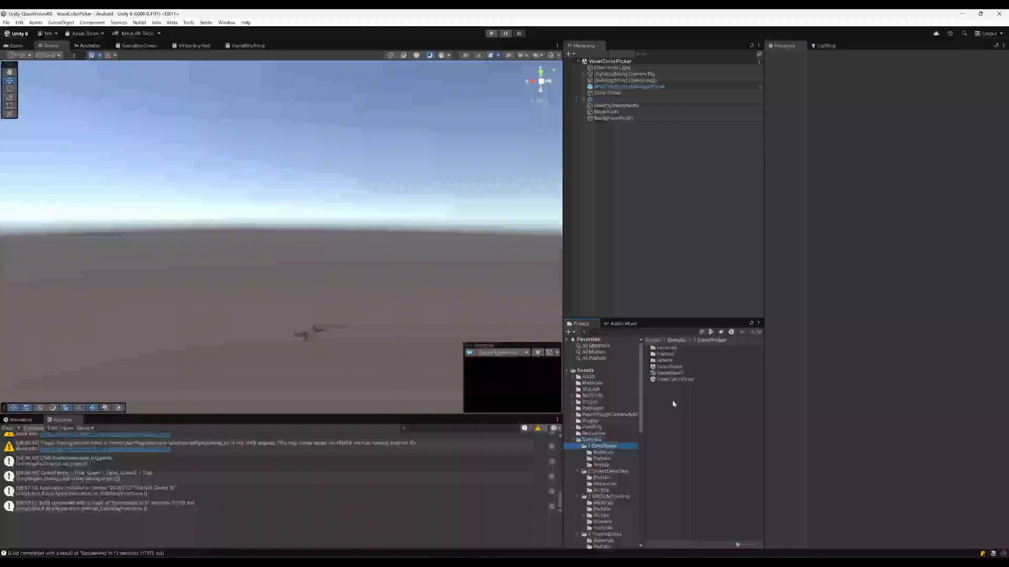
left_click(674, 379)
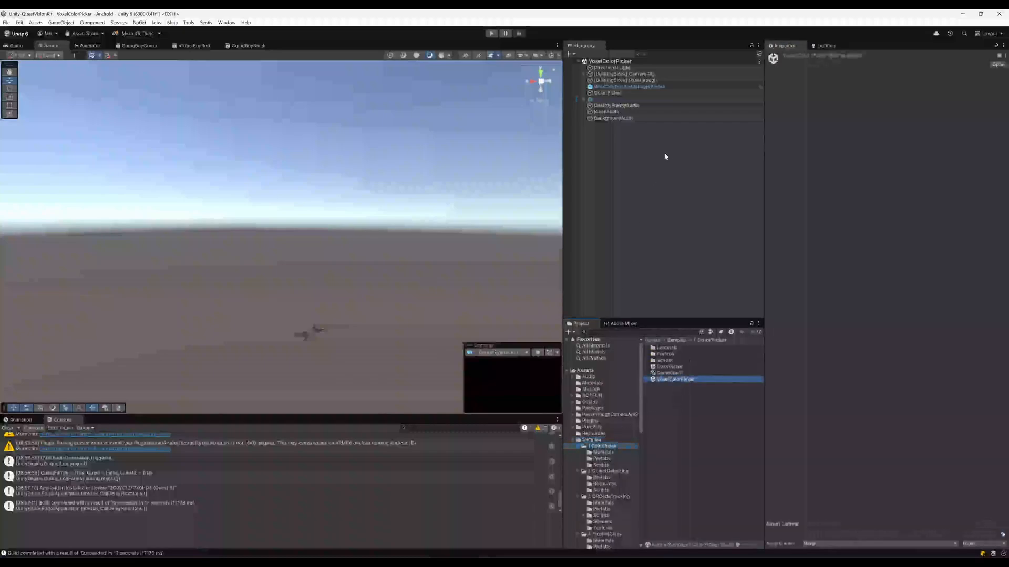
left_click(606, 111)
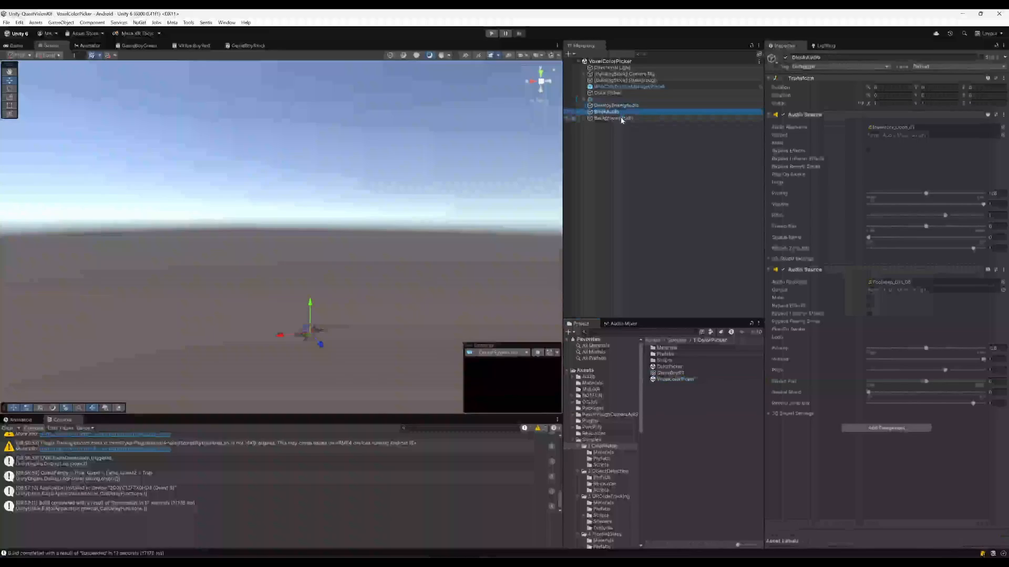
left_click(616, 105)
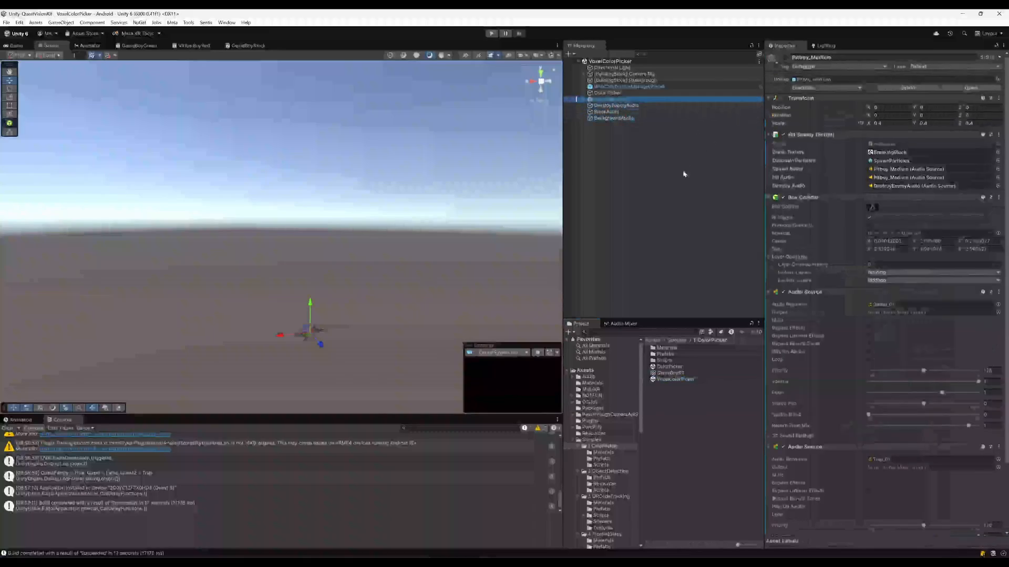
left_click(614, 100)
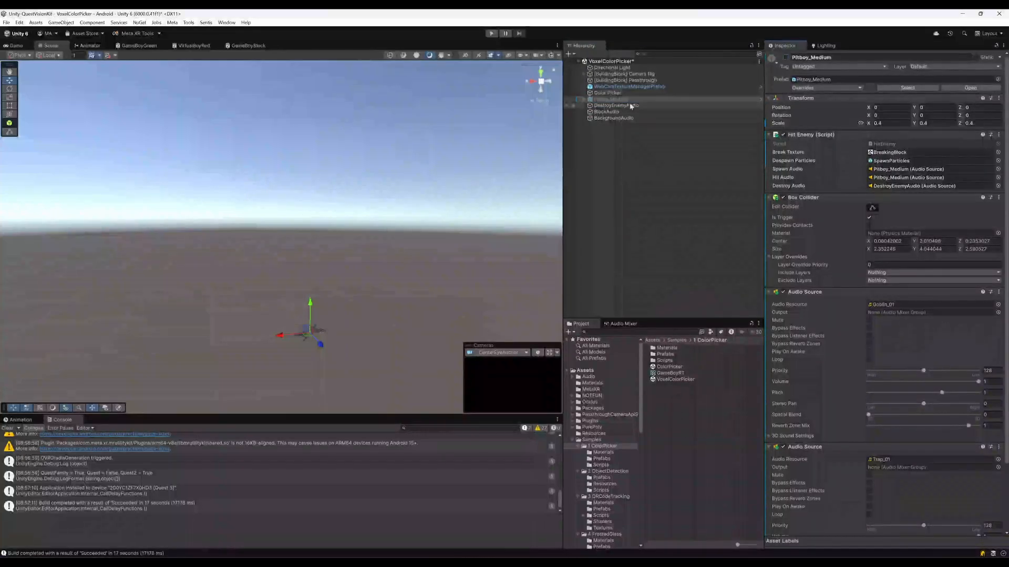
Open the VoxelColorPicker script in Visual Studio
left_click(607, 92)
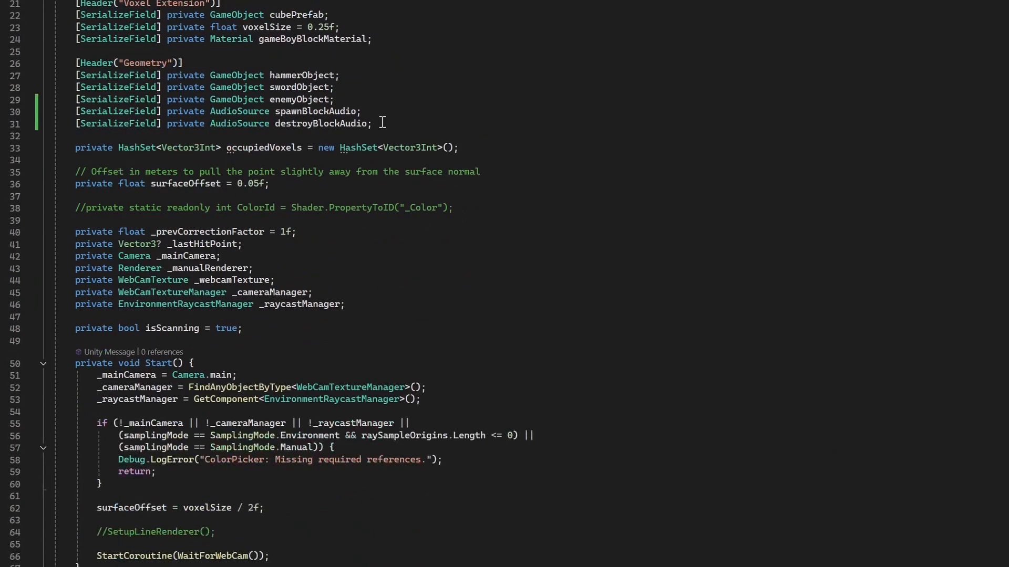
Highlight the occupiedVoxels declaration and scroll to WaitForWebCam and Update
left_click_drag(258, 147, 458, 147)
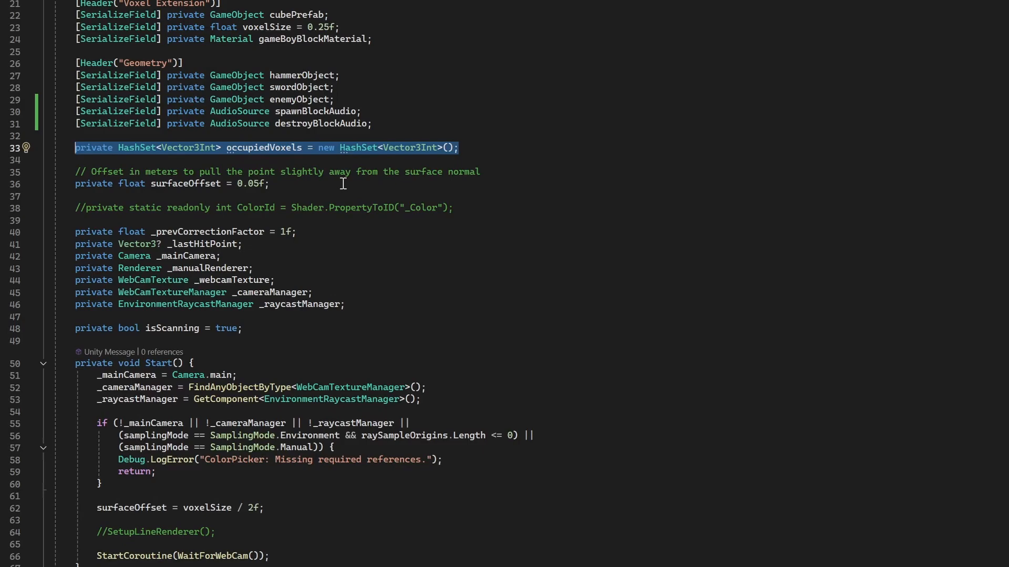
mouse_move(293, 187)
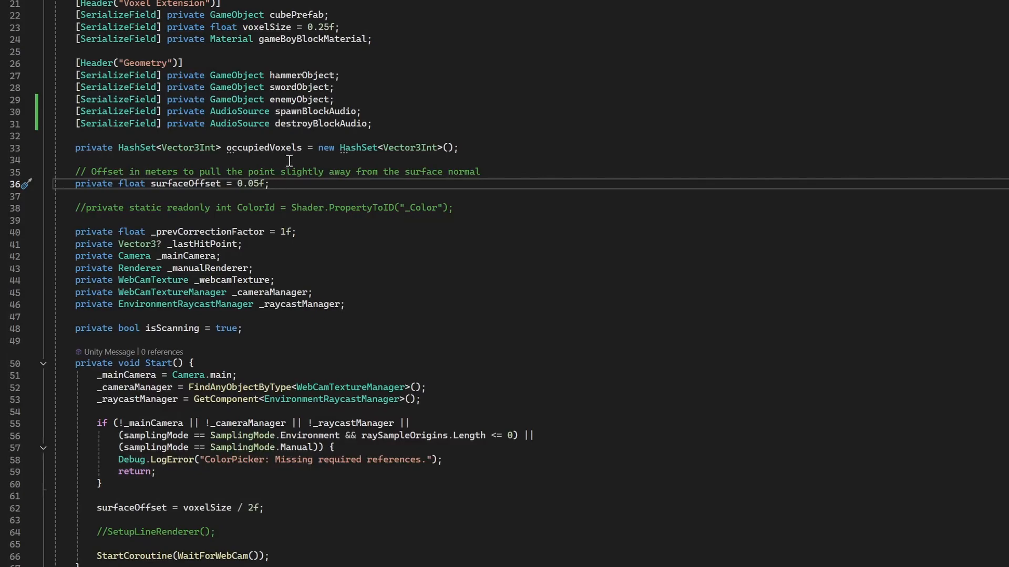
scroll("down", 3)
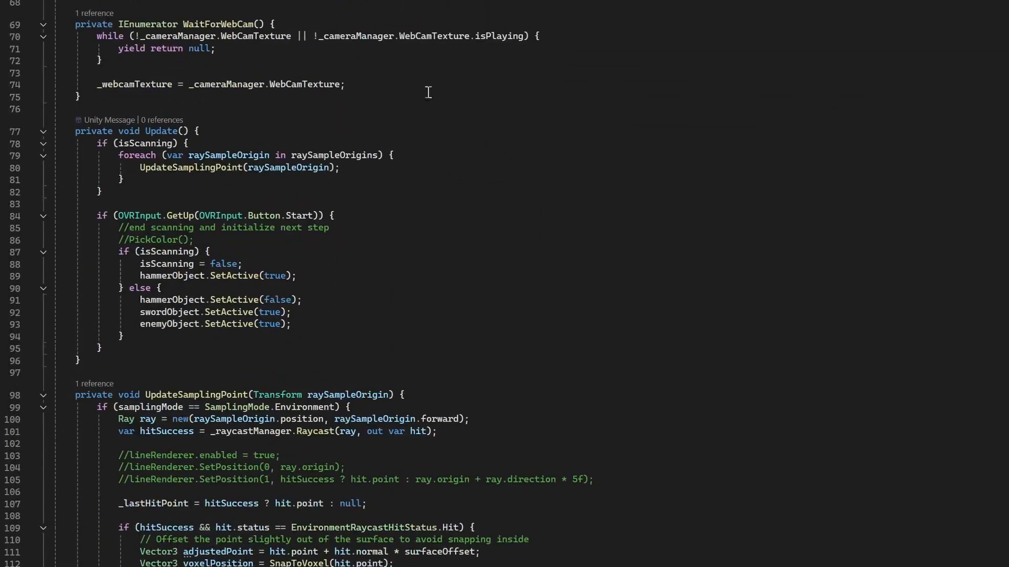
Scroll down to the UpdateSamplingPoint method around lines 98–133
scroll("down", 3)
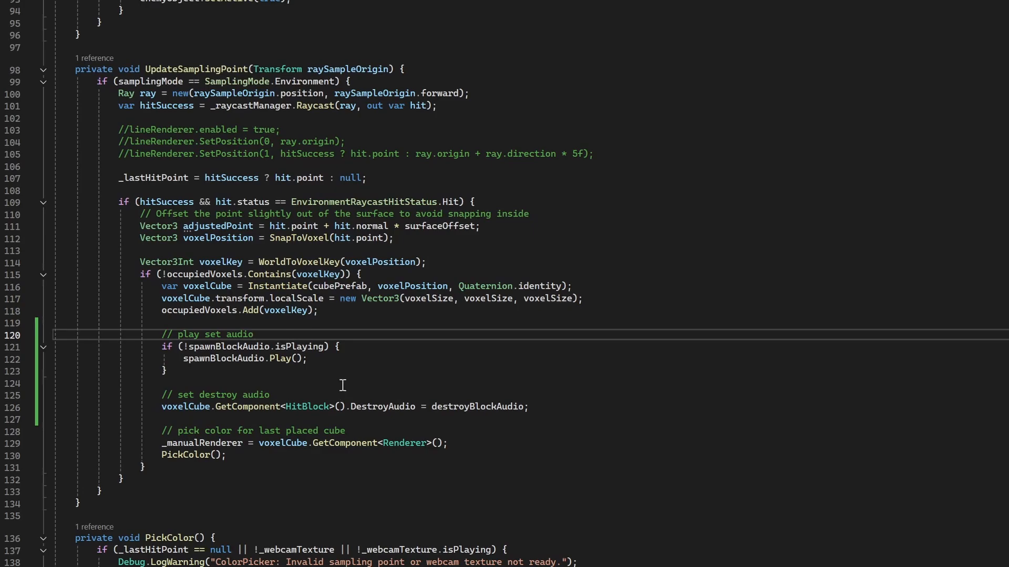
mouse_move(335, 373)
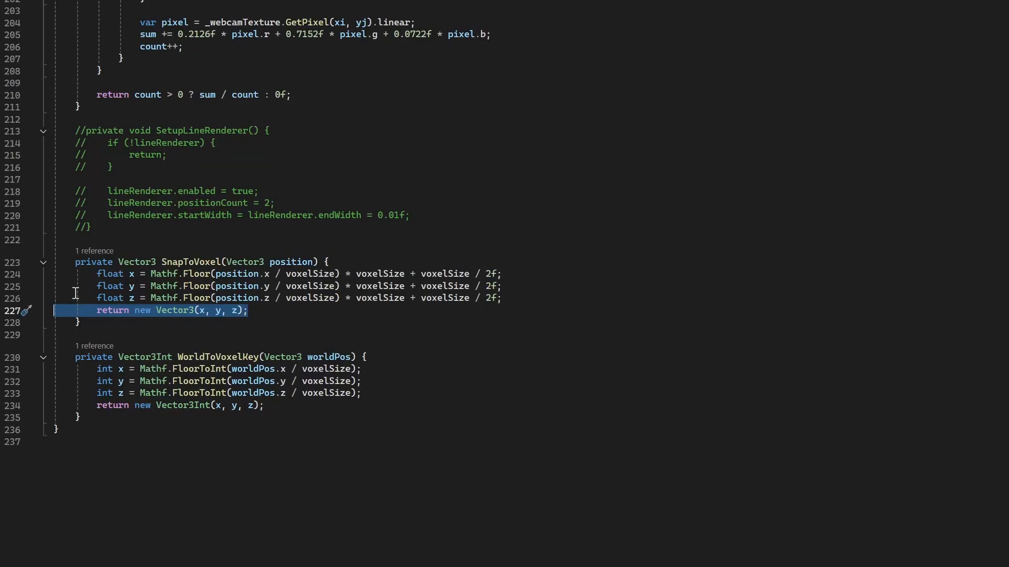
mouse_move(460, 310)
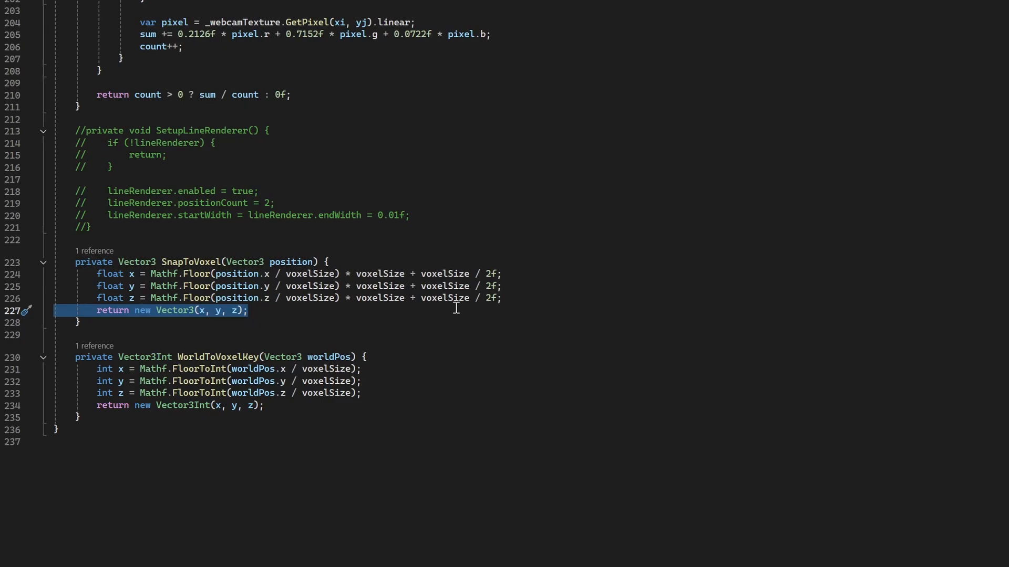
mouse_move(469, 320)
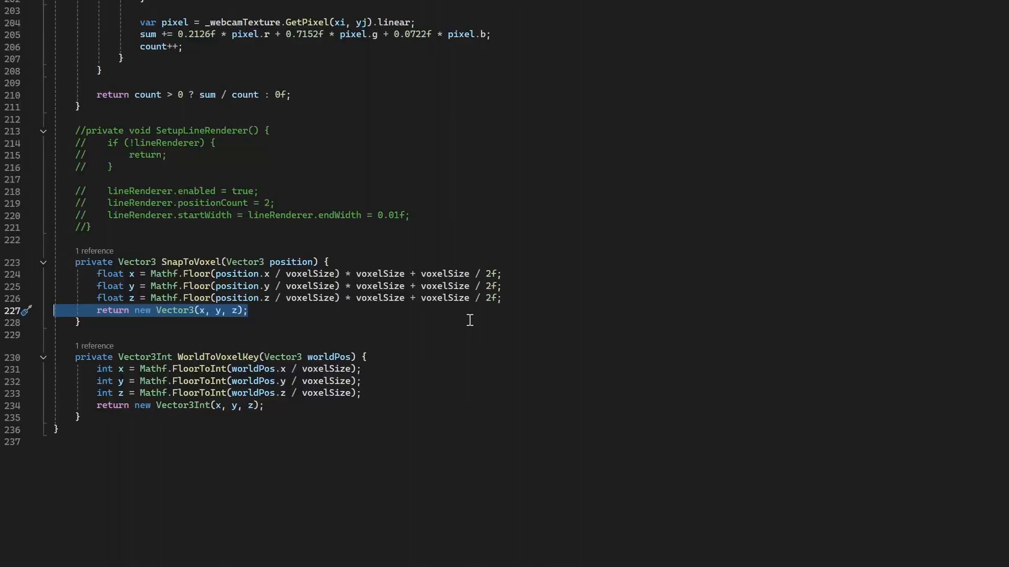
mouse_move(118, 357)
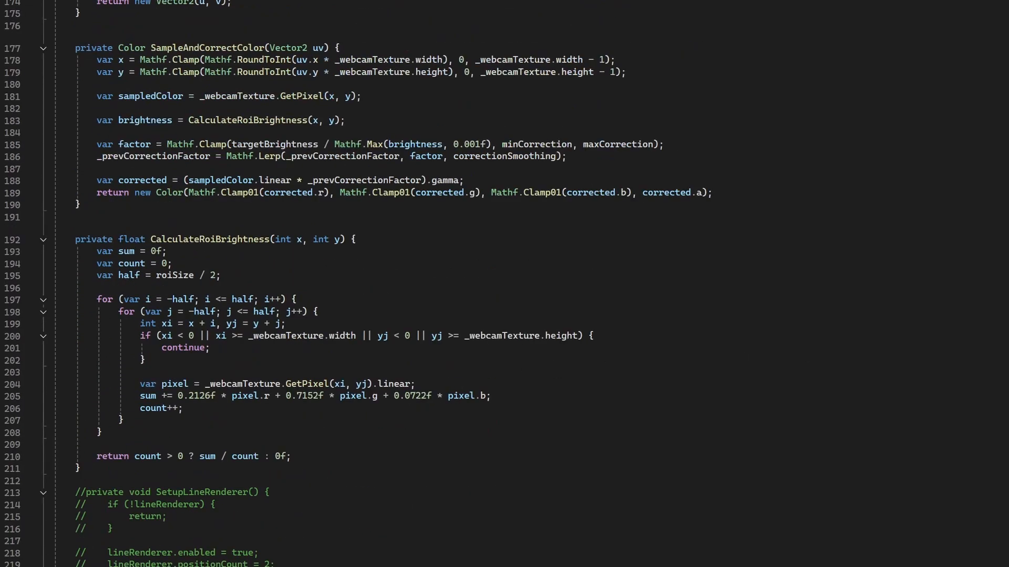
Highlight the PickColor line that applies the sampled colour to the renderer
scroll("up", 3)
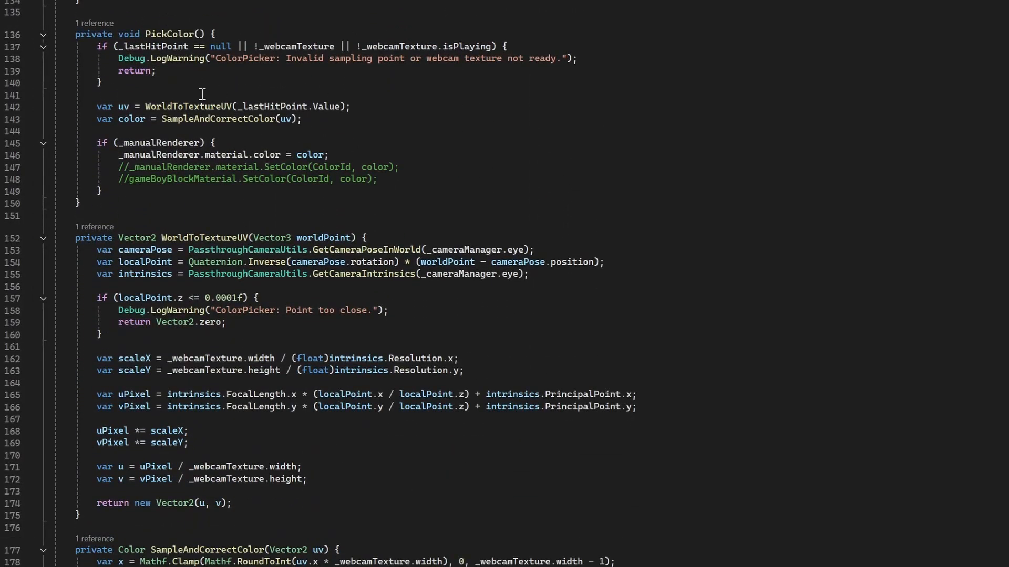
left_click_drag(106, 106, 97, 131)
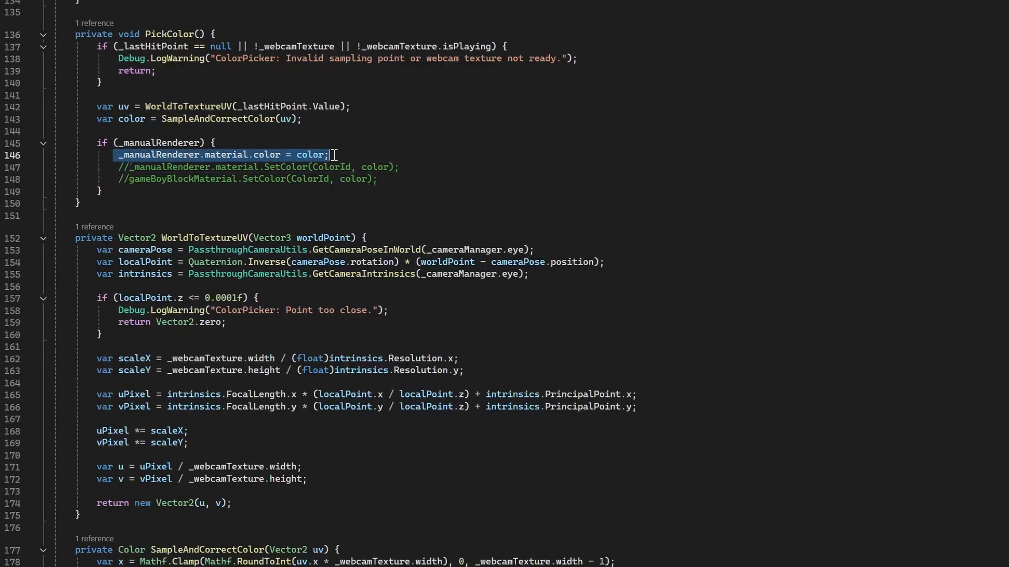
mouse_move(310, 154)
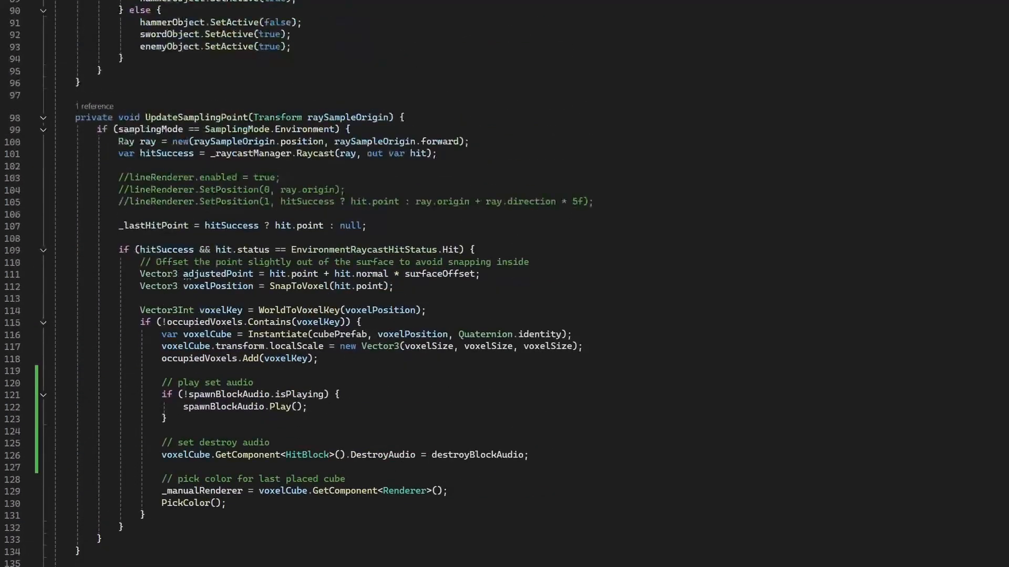
Show the VoxelColorPicker serialized header fields and audio source references
scroll("down", 3)
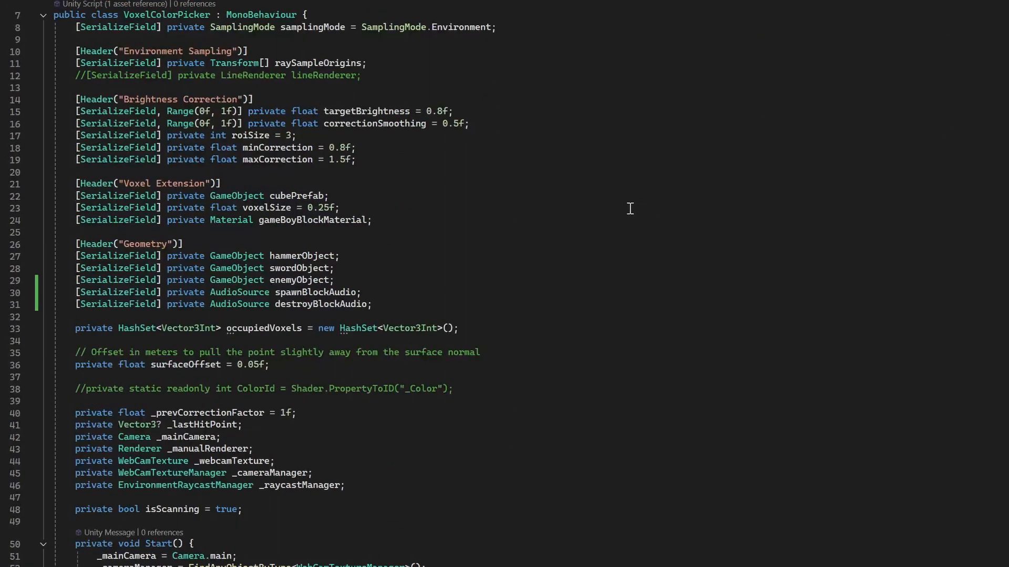
mouse_move(615, 196)
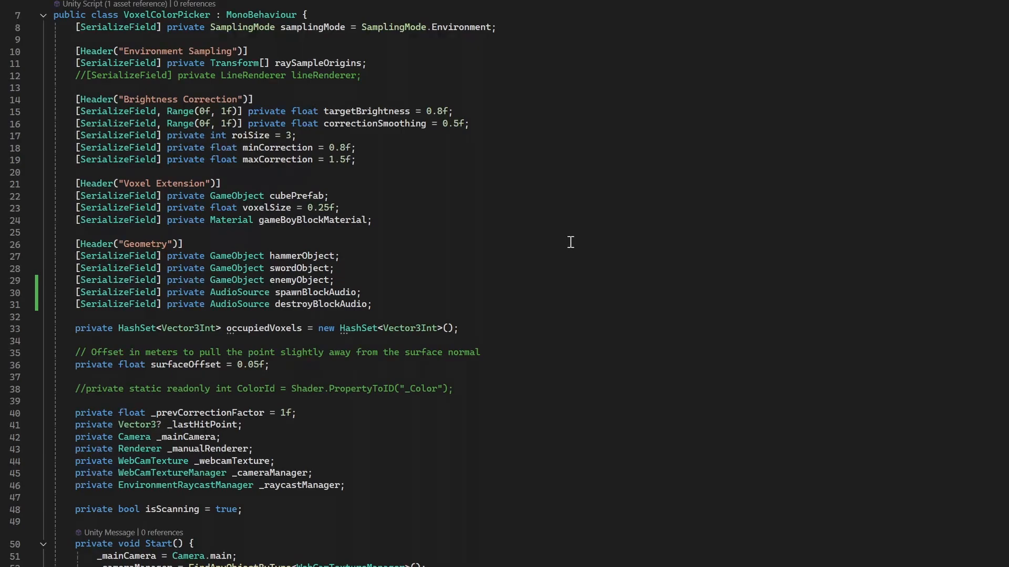
mouse_move(551, 263)
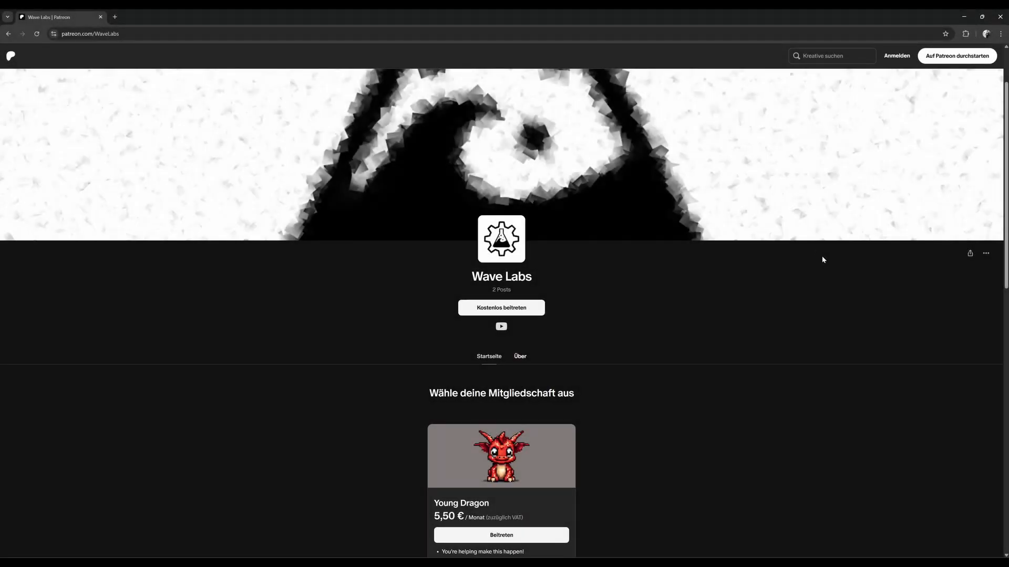
Scroll the Wave Labs Patreon page to the Young Dragon tier at 5,50 €
scroll("down", 3)
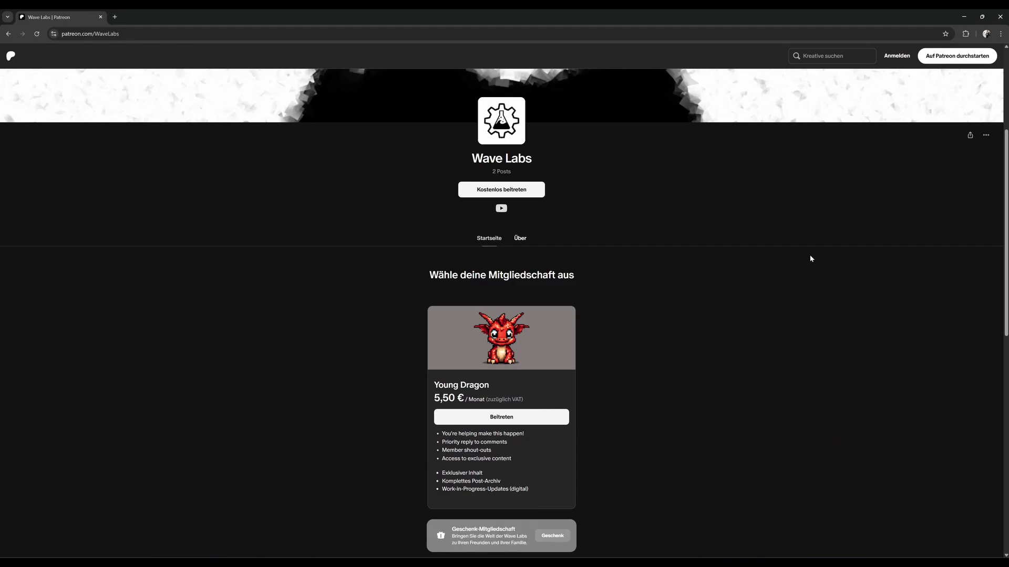